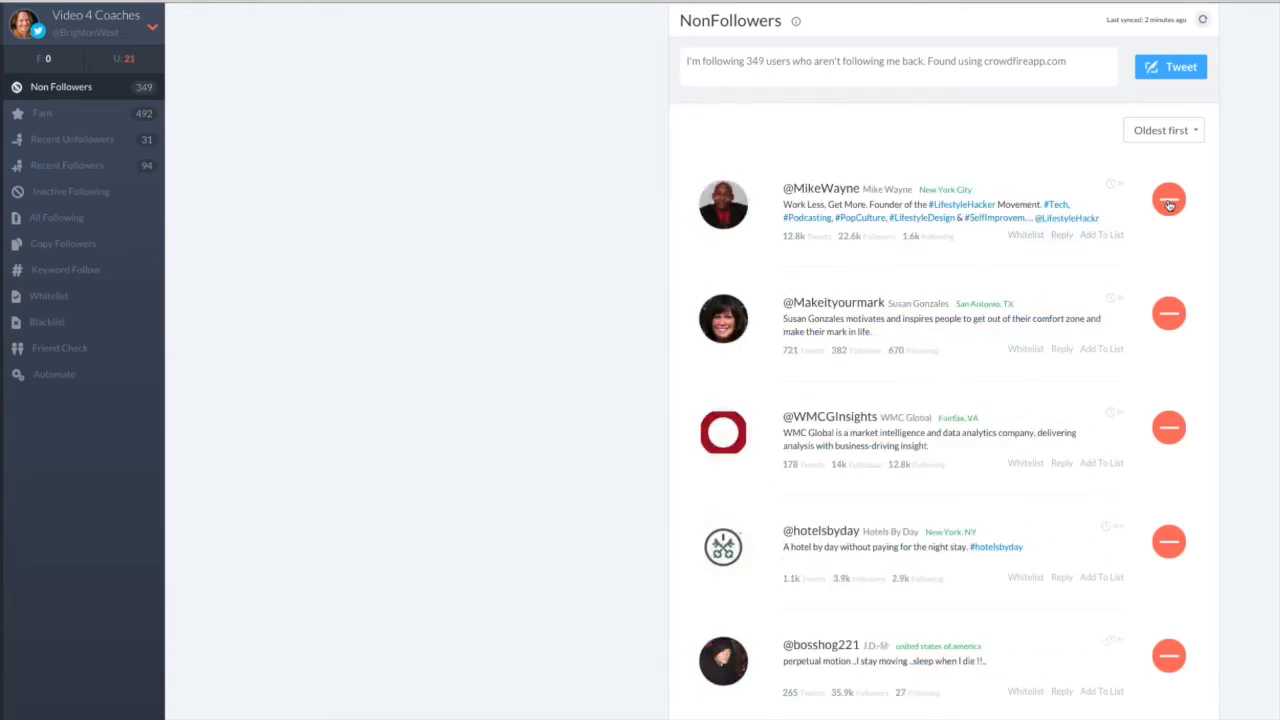
# Unfollow the top non-followers on the web list until the 100-unfollow daily limit blocks further unfollows.
pyautogui.click(1169, 199)
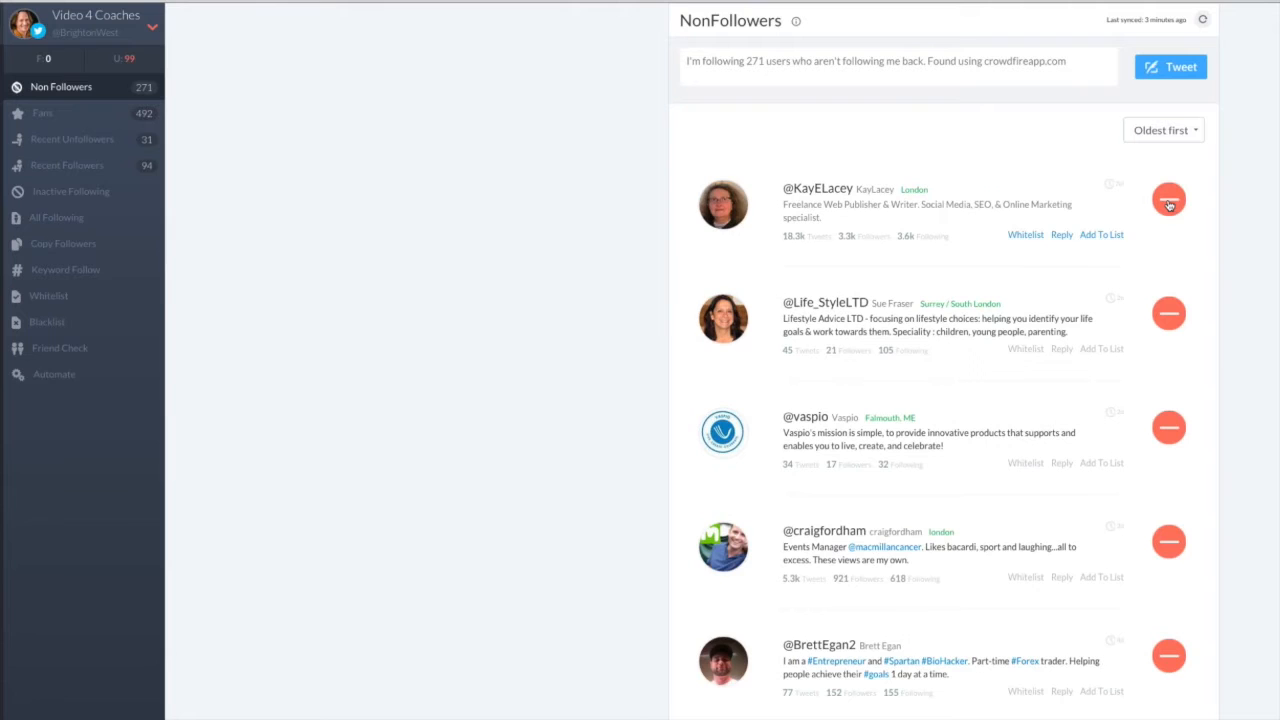
pyautogui.click(1168, 199)
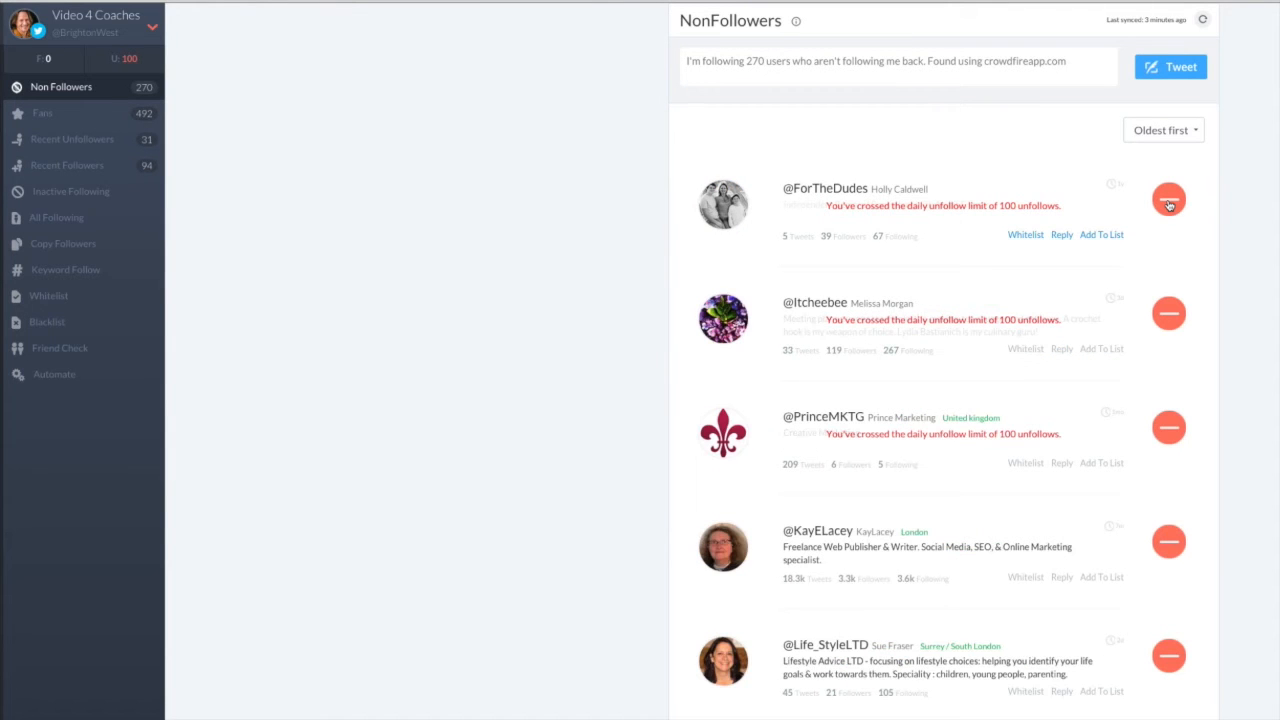
pyautogui.click(1168, 199)
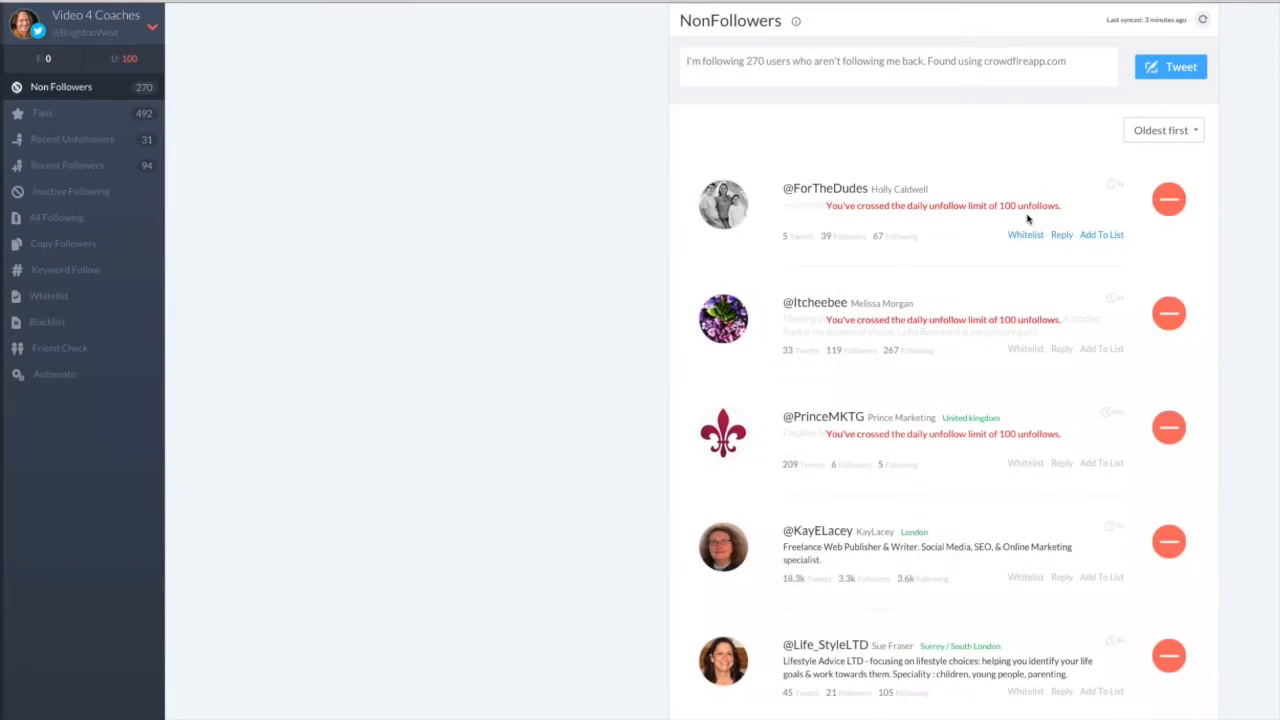
pyautogui.moveTo(1209, 231)
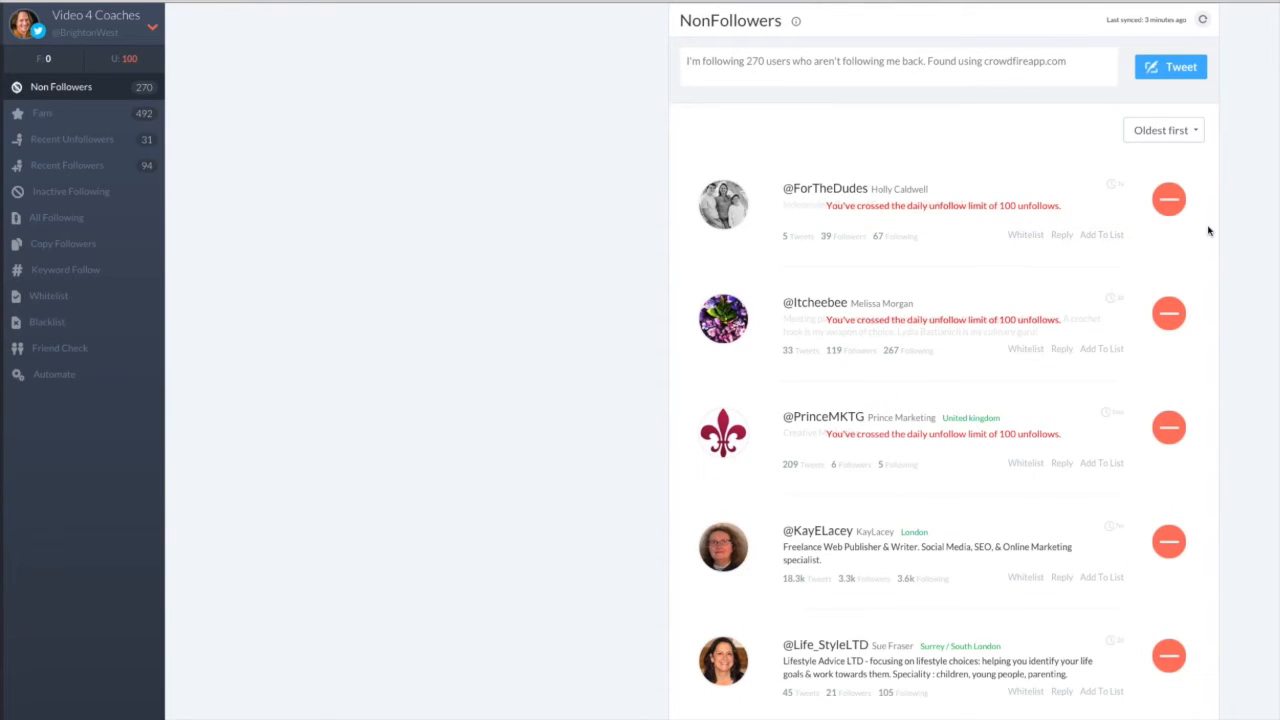
pyautogui.moveTo(1200, 232)
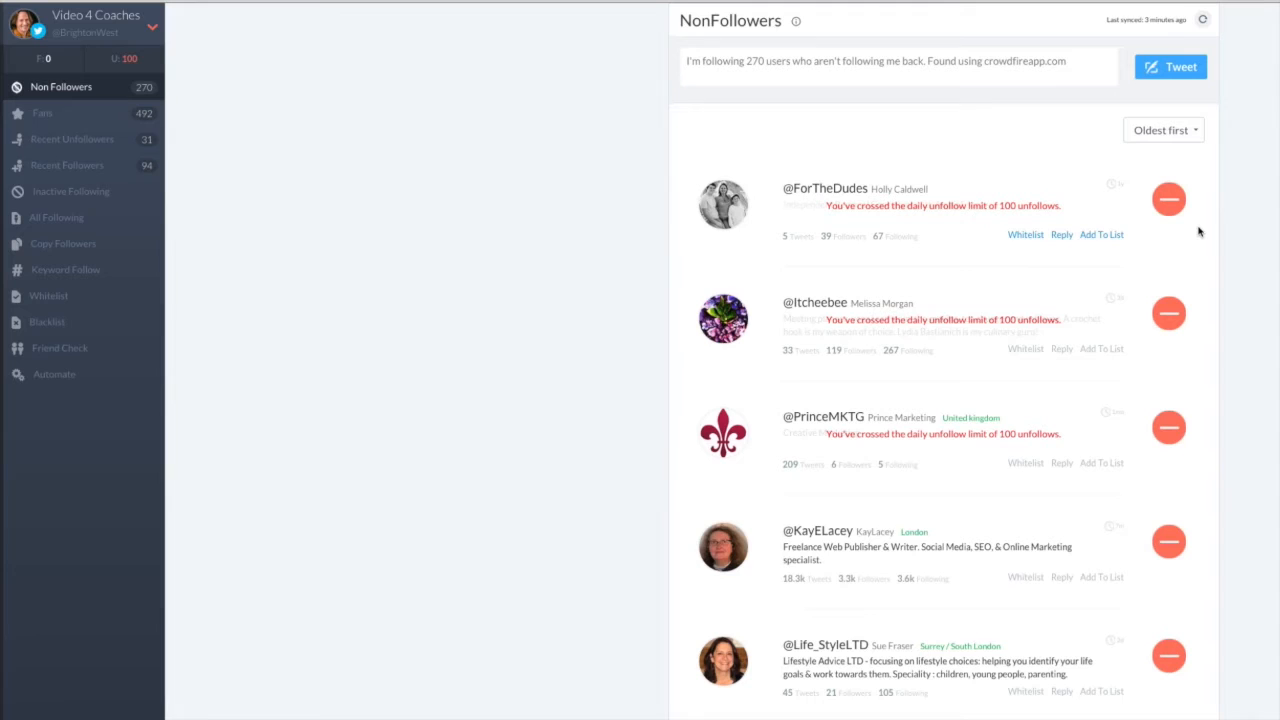
pyautogui.scroll(3)
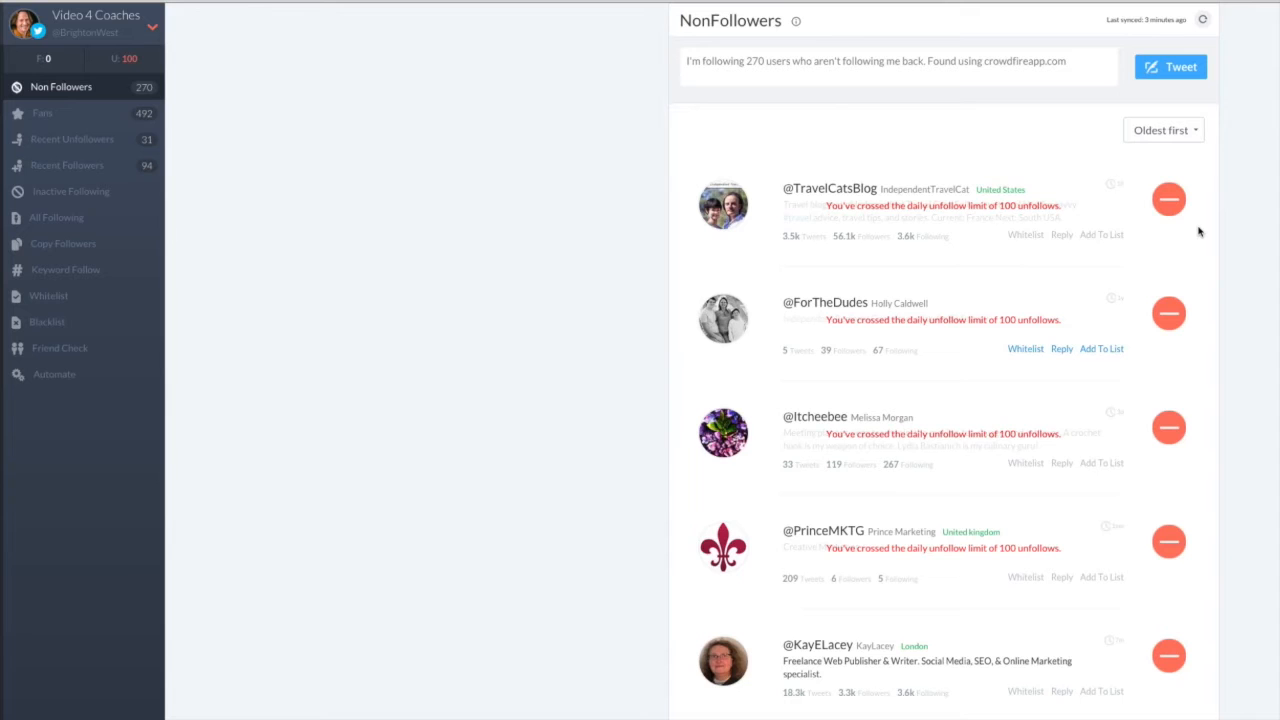
pyautogui.scroll(-3)
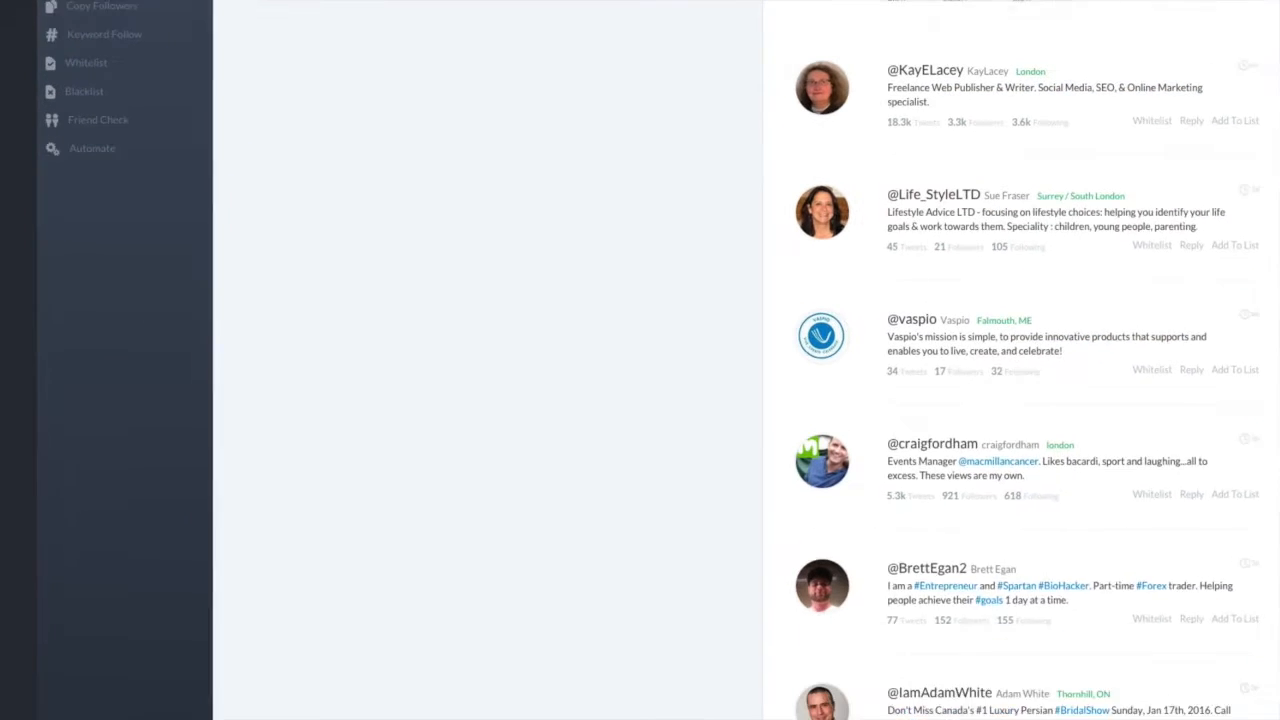
# Scroll the pricing page to compare the Free, Pluto, Earth and Neptune plans.
pyautogui.scroll(-3)
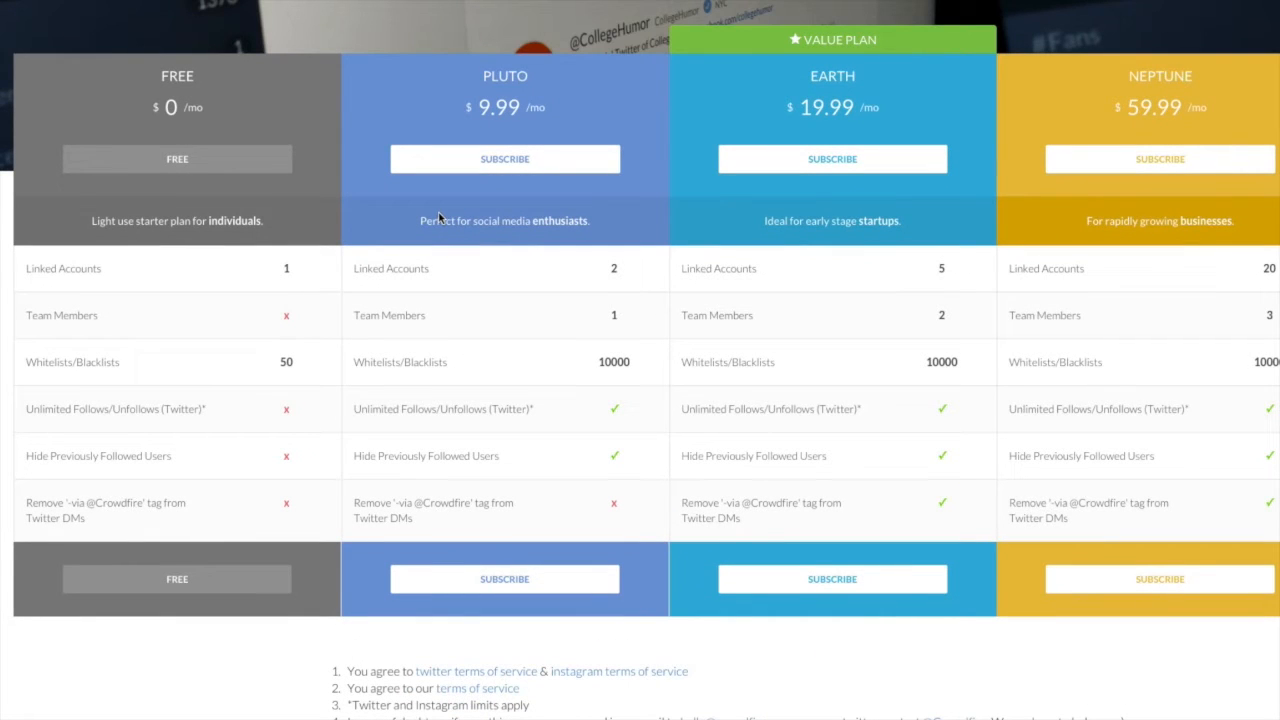
pyautogui.moveTo(510, 215)
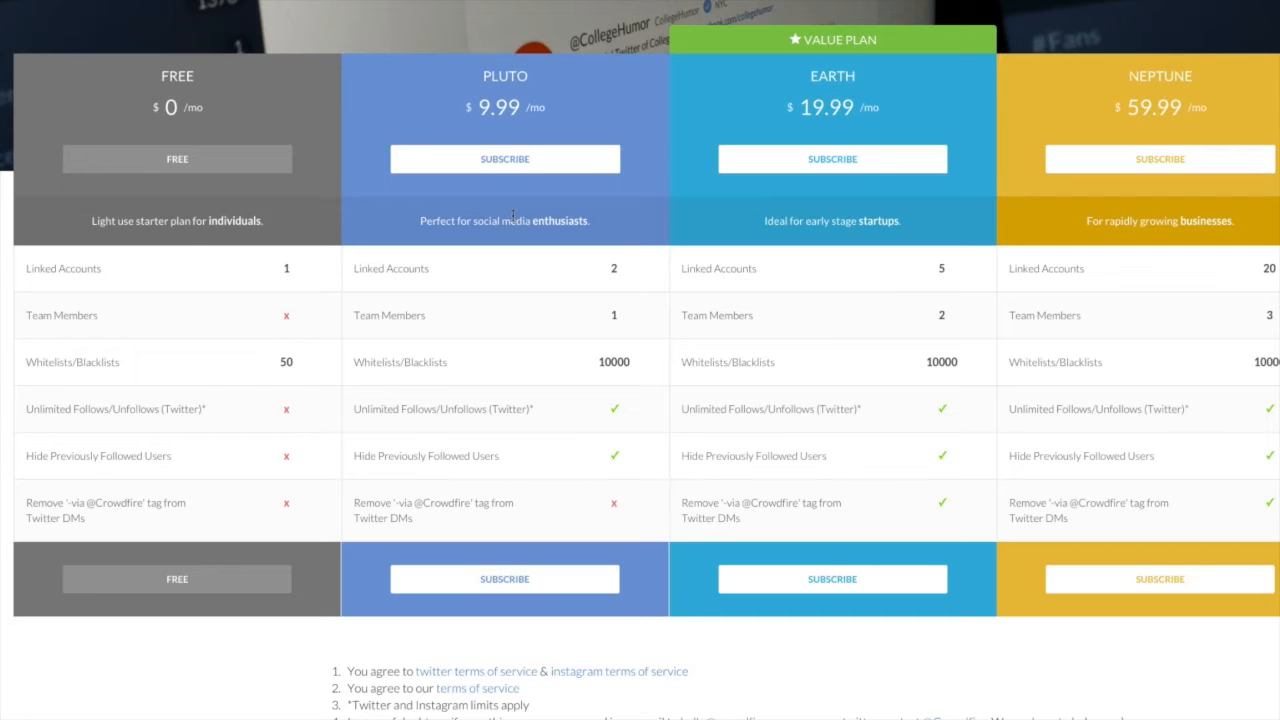
pyautogui.moveTo(254, 393)
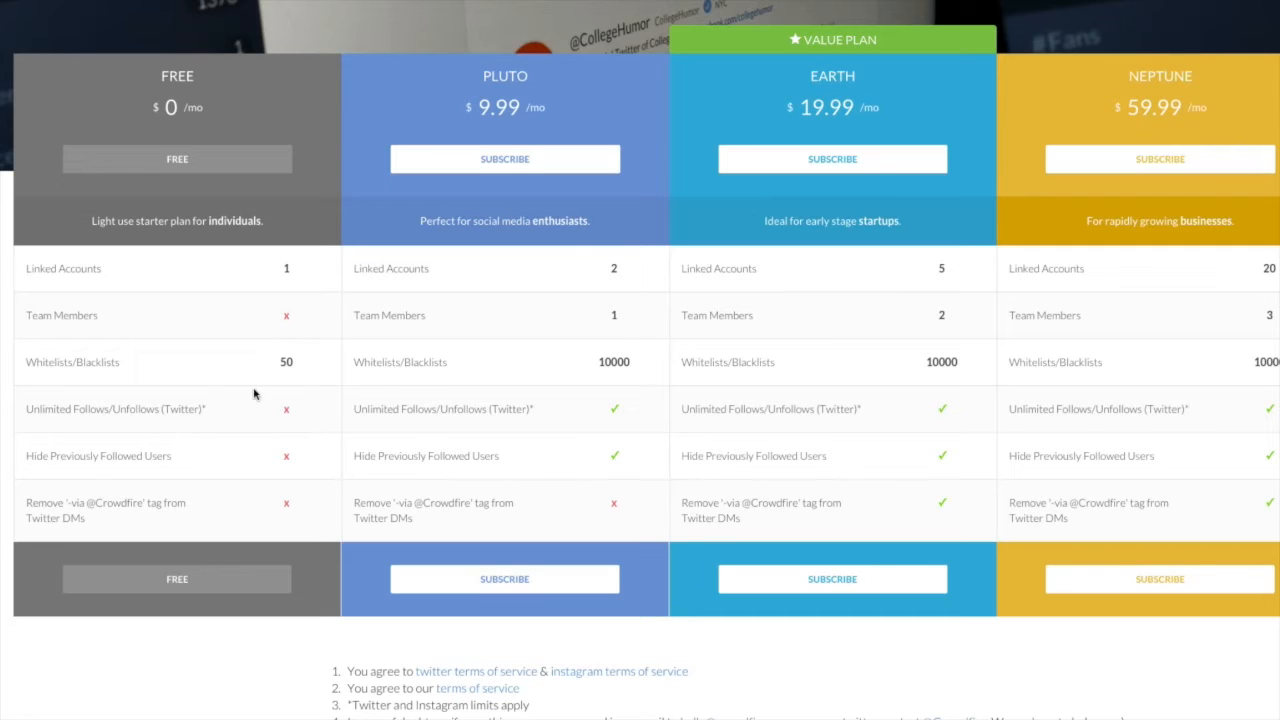
pyautogui.moveTo(622, 424)
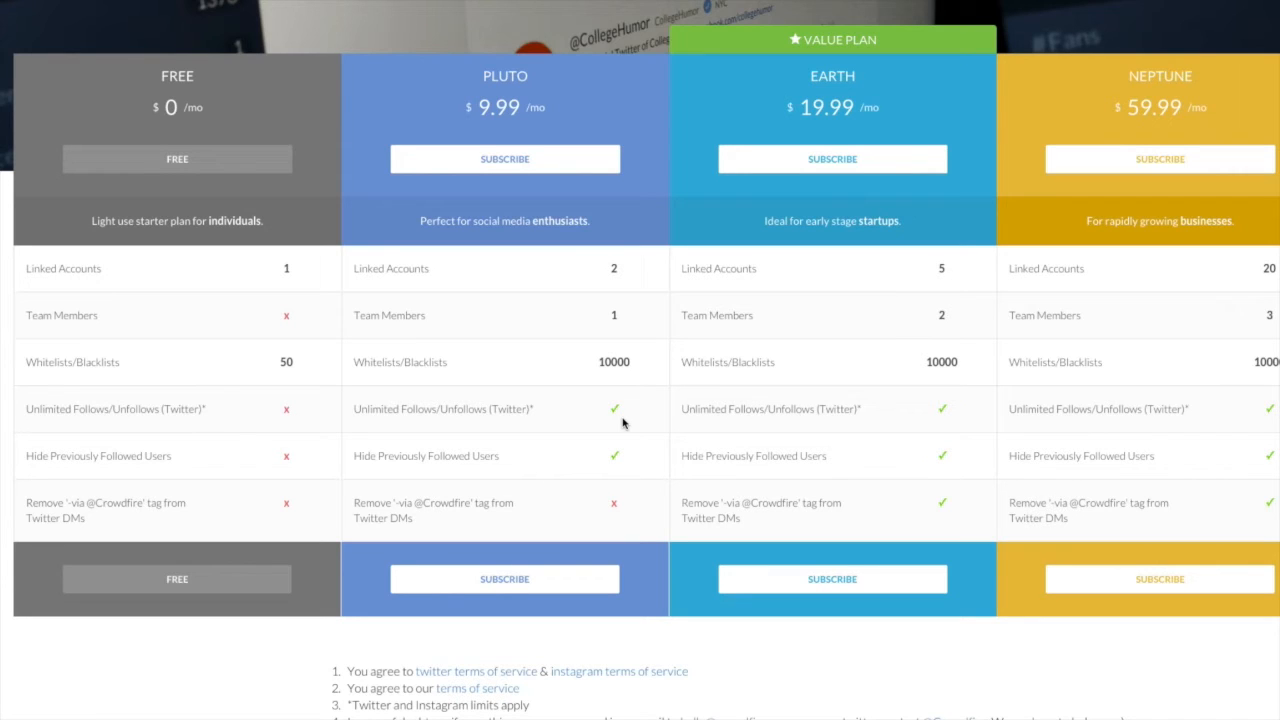
pyautogui.moveTo(620, 420)
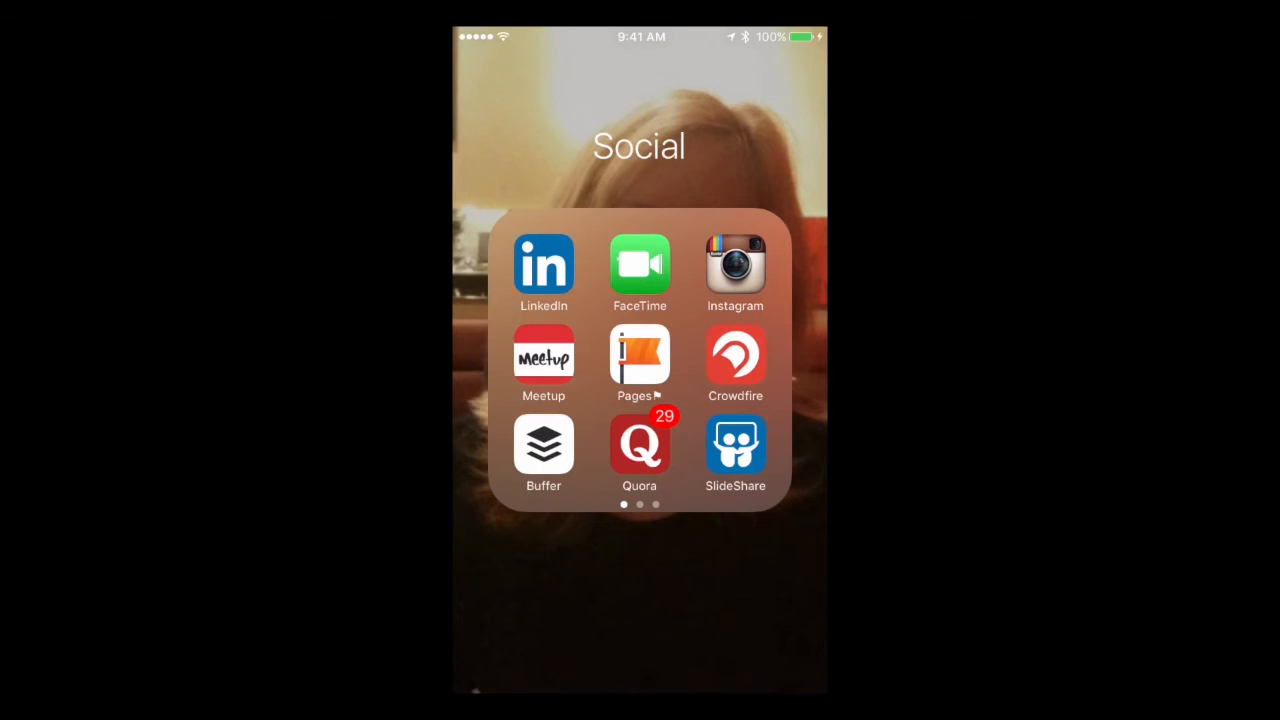
# Launch the iPhone app, unfollow non-followers until the limit notice appears, and choose the $4.99 fee.
pyautogui.click(735, 360)
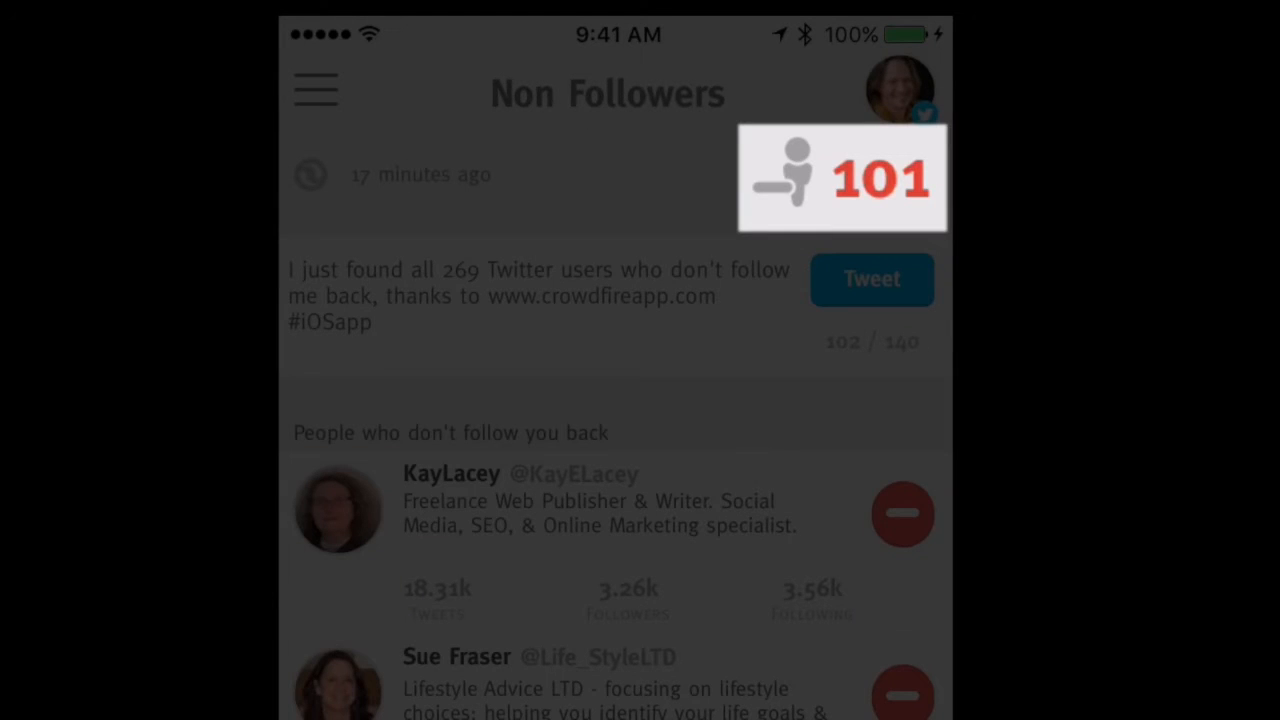
pyautogui.click(901, 513)
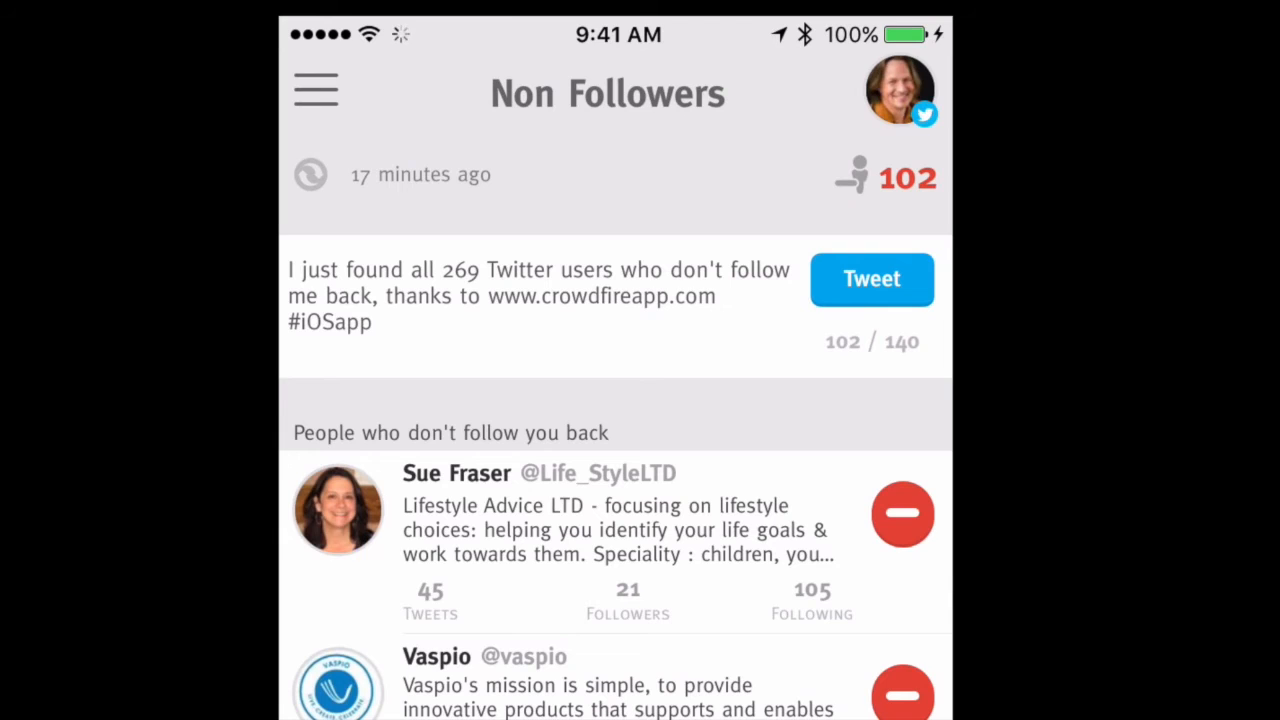
pyautogui.click(901, 514)
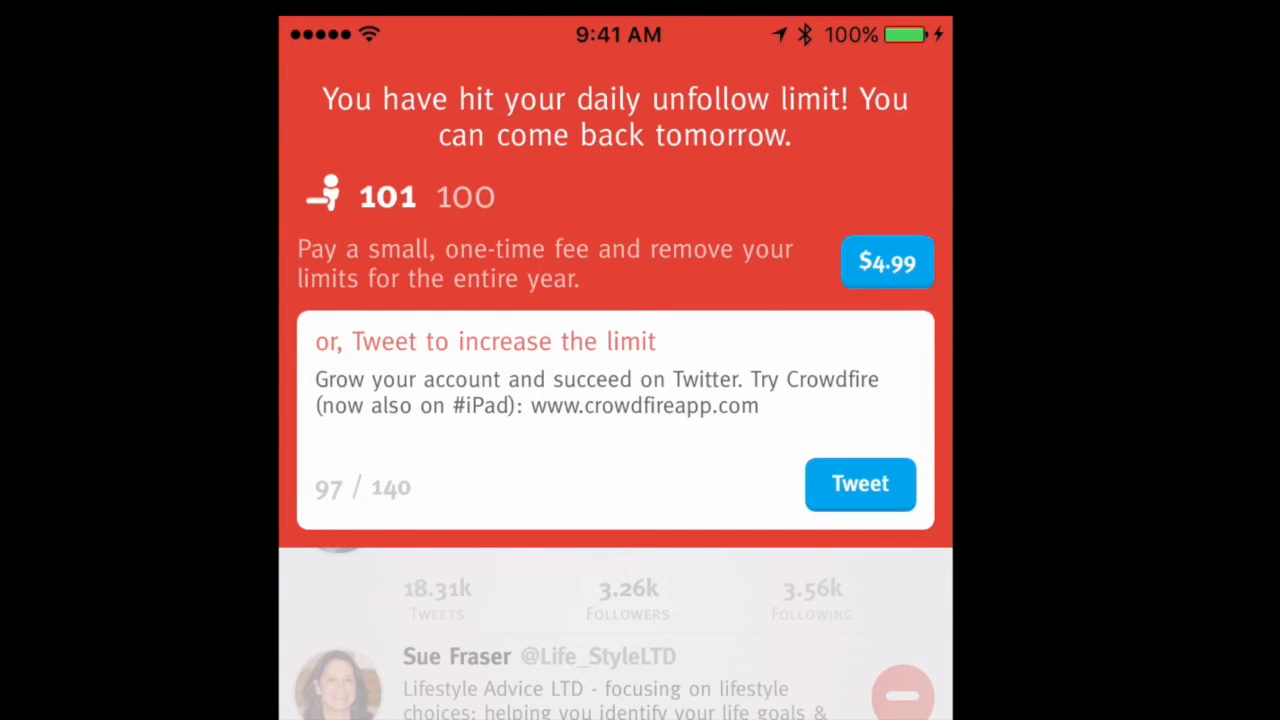
pyautogui.click(886, 262)
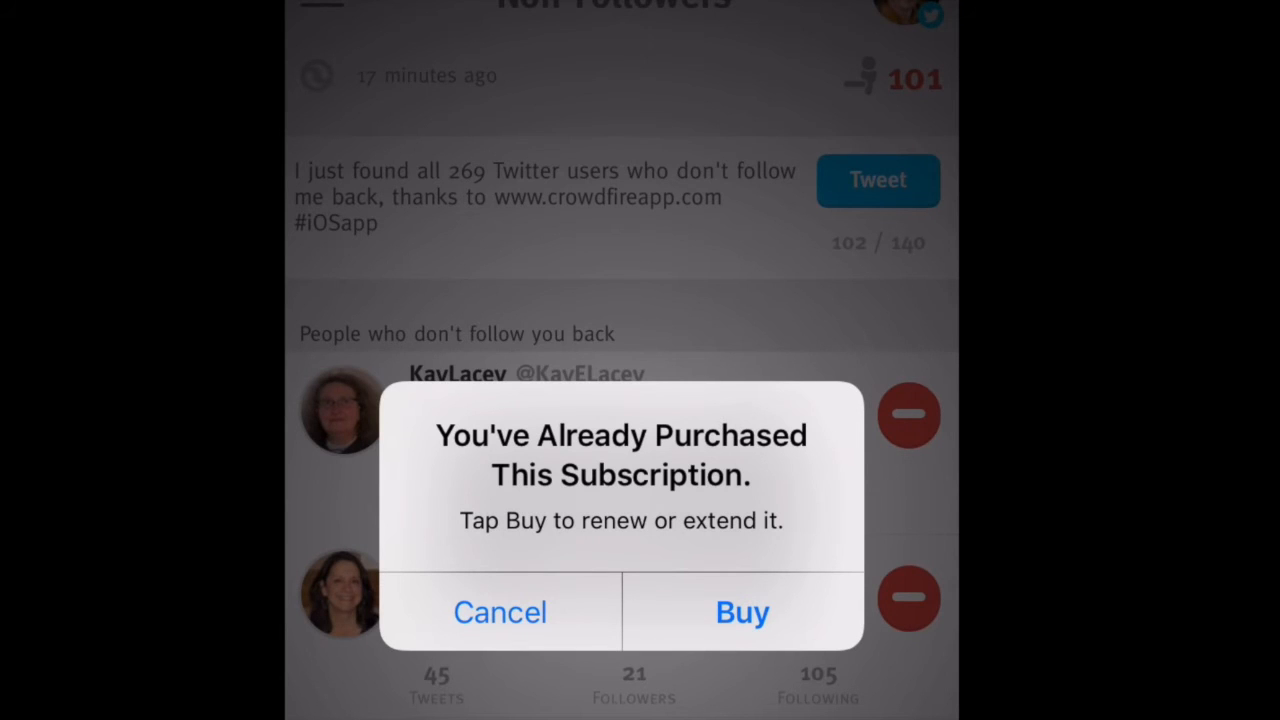
# Buy the subscription, dismiss the Thank You alert, and unfollow the top account past the old limit.
pyautogui.click(742, 612)
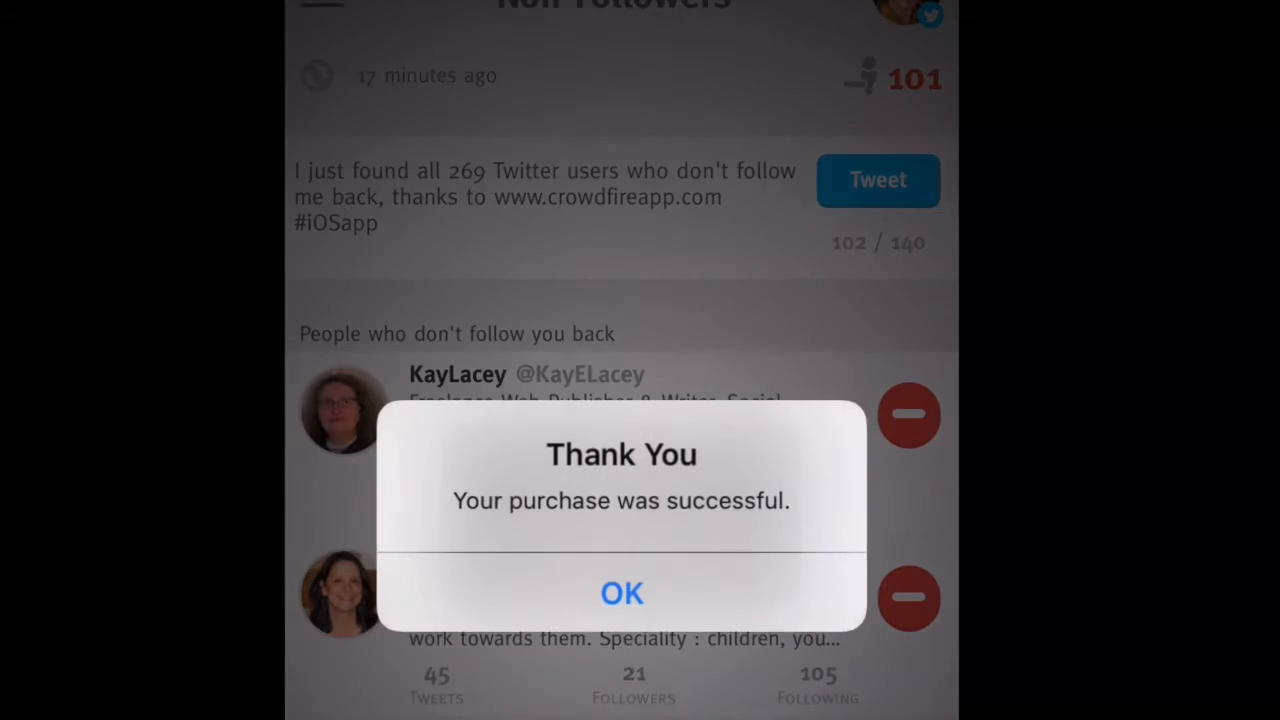
pyautogui.click(621, 592)
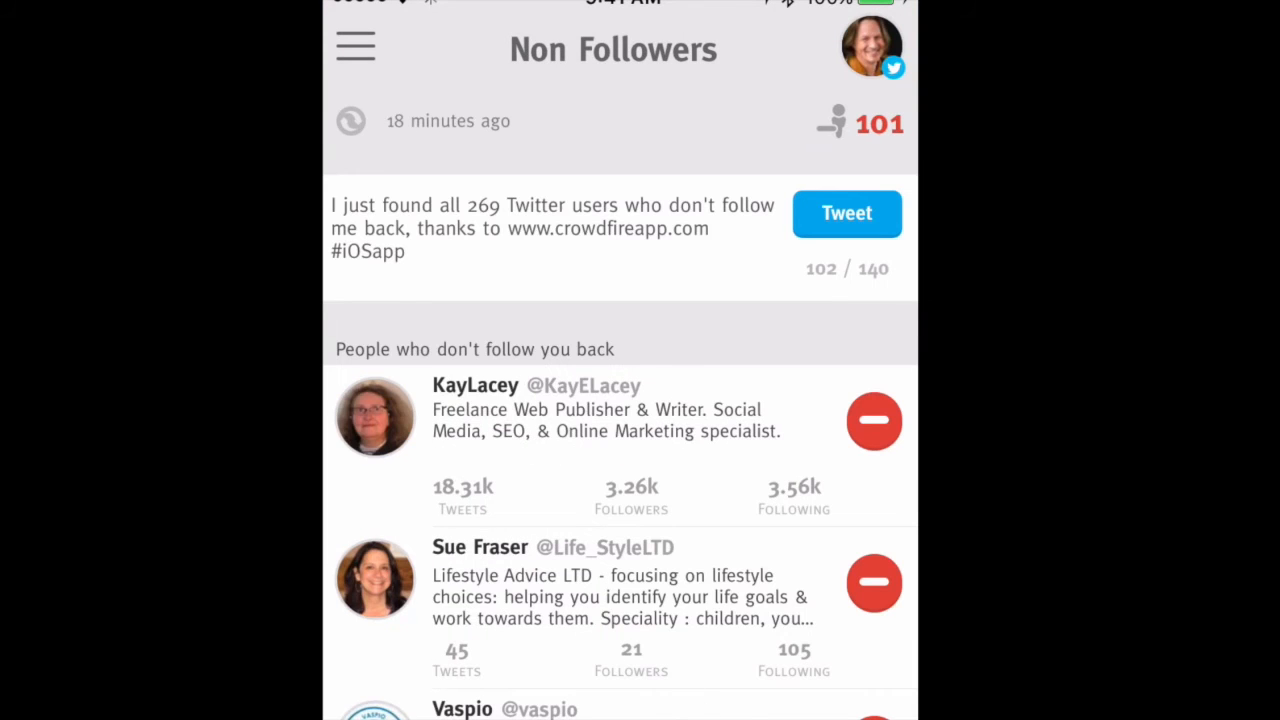
pyautogui.click(873, 421)
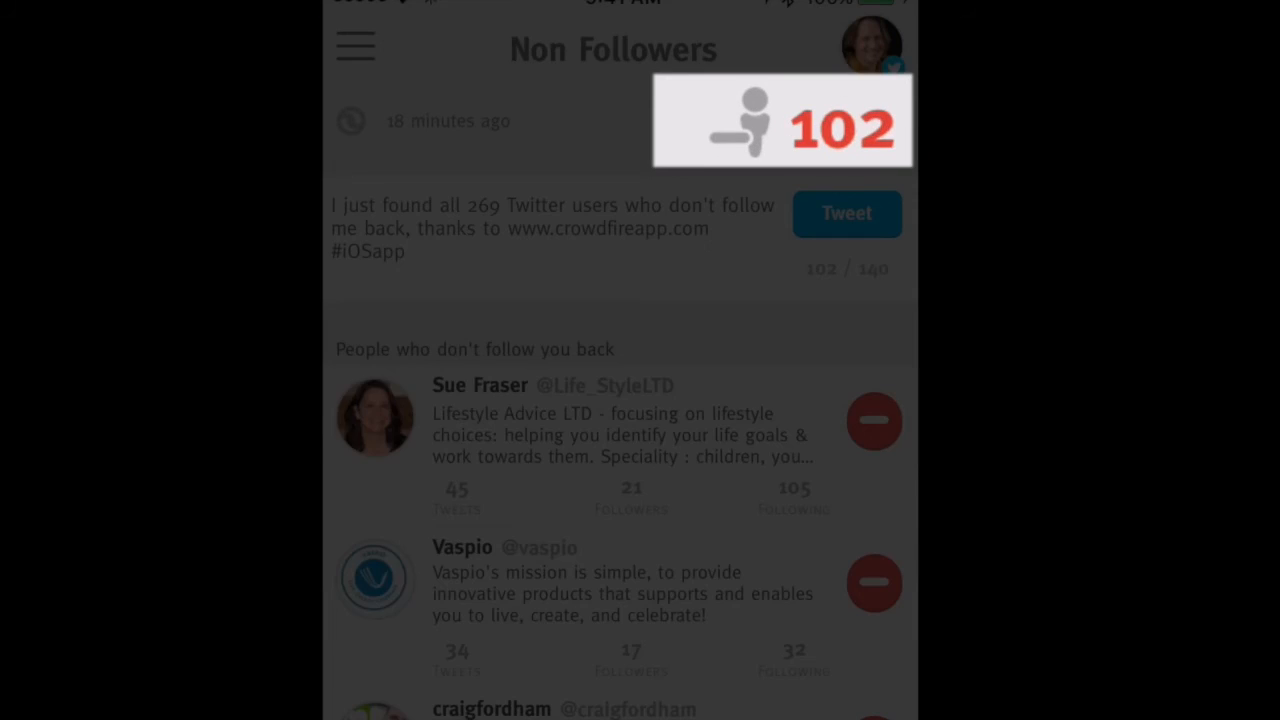
pyautogui.scroll(-3)
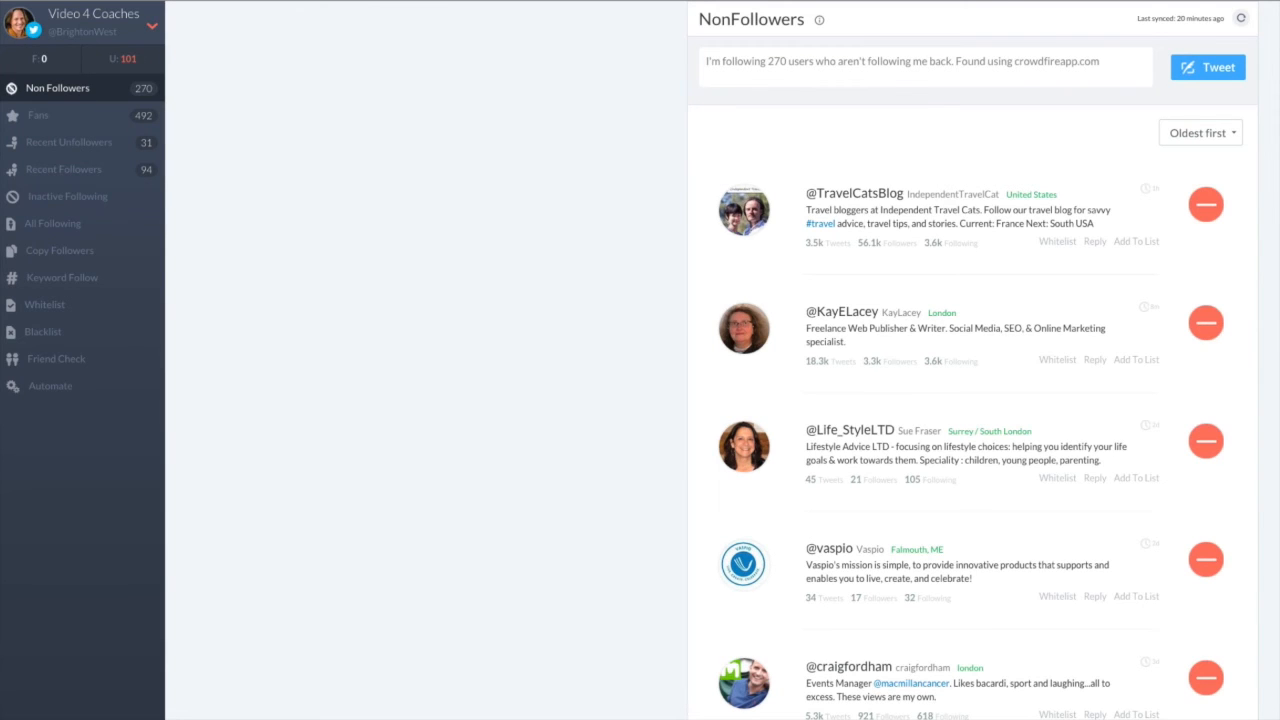
pyautogui.click(1205, 204)
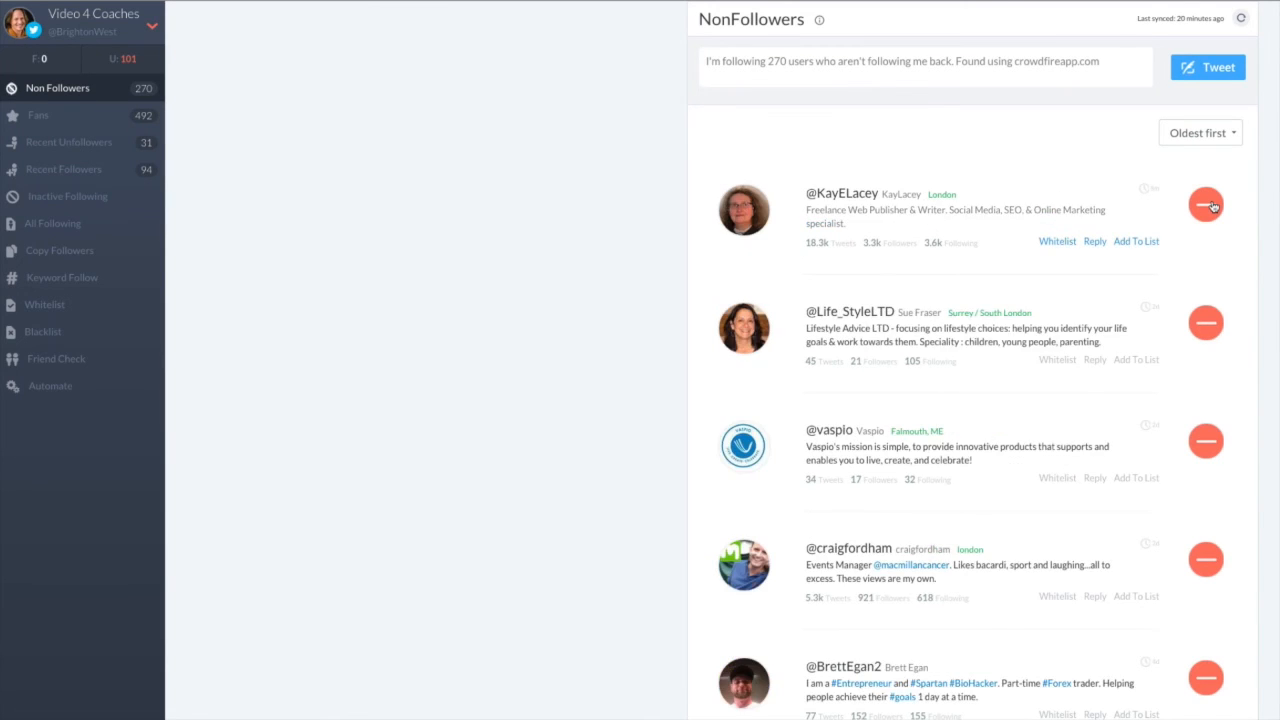